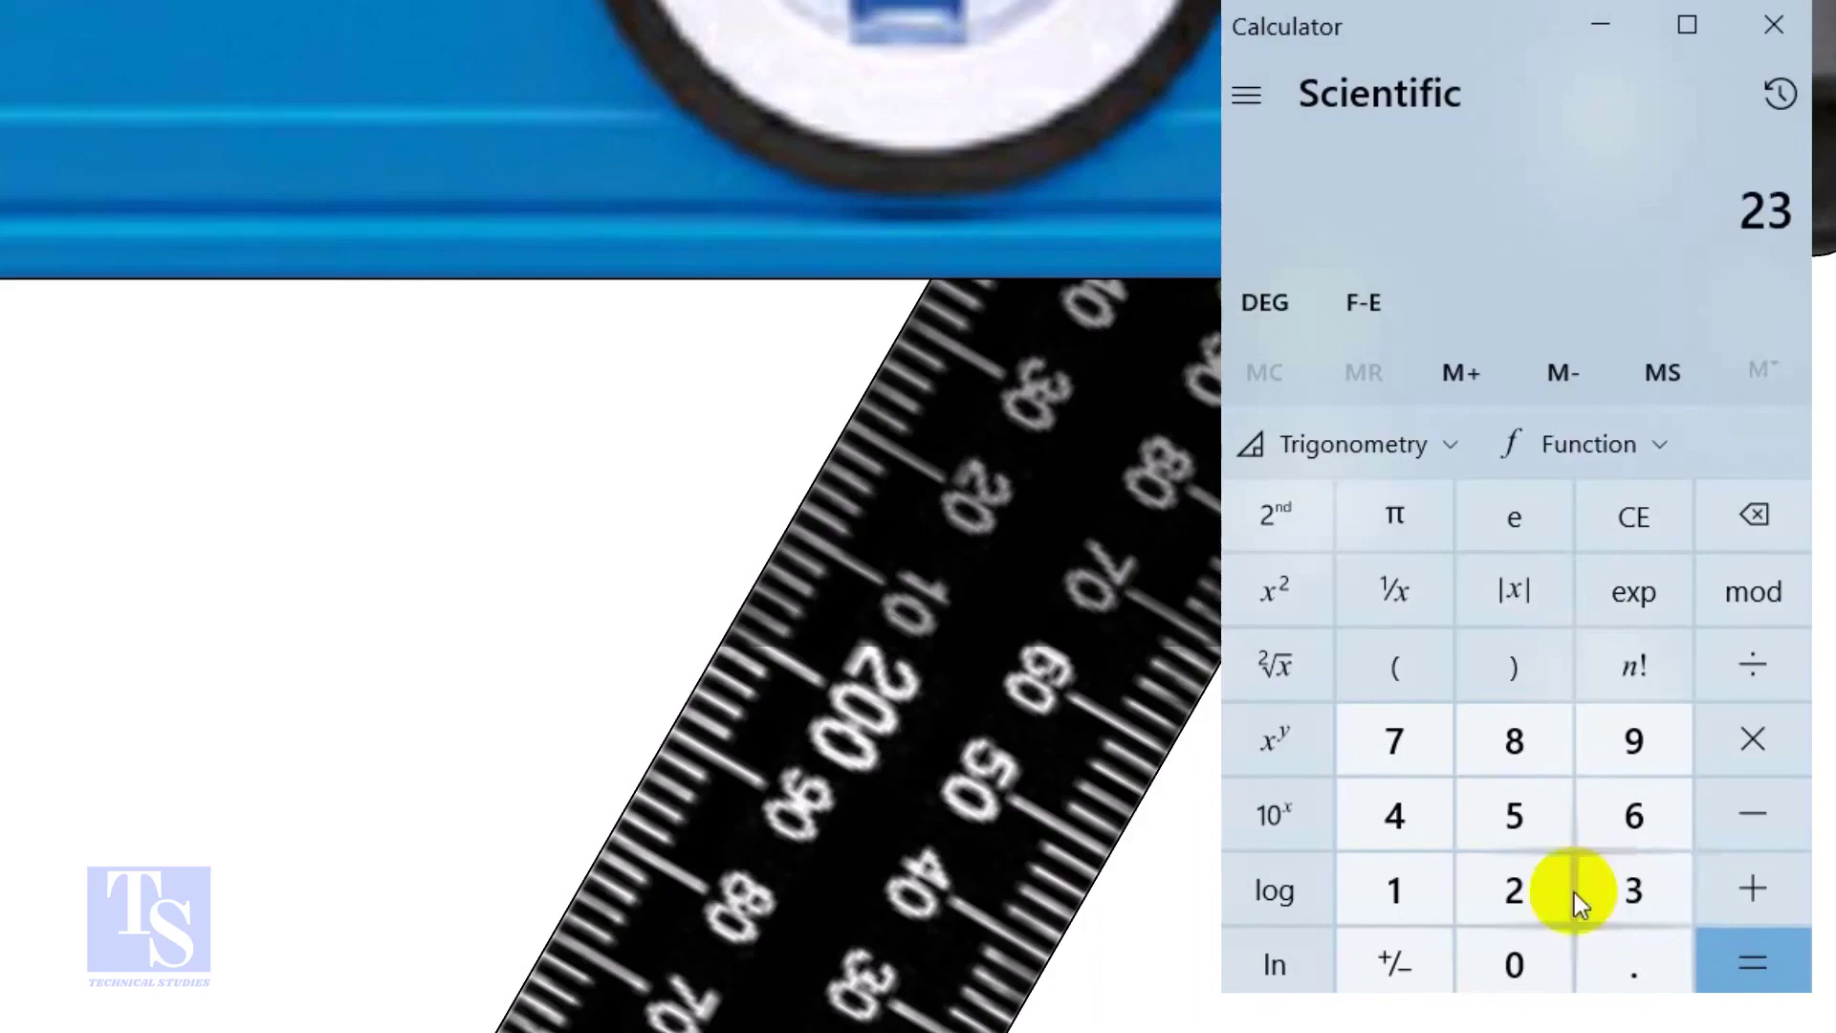
Evaluate 232 ÷ 400 to display the rise-to-run ratio 0.58
left_click(1631, 740)
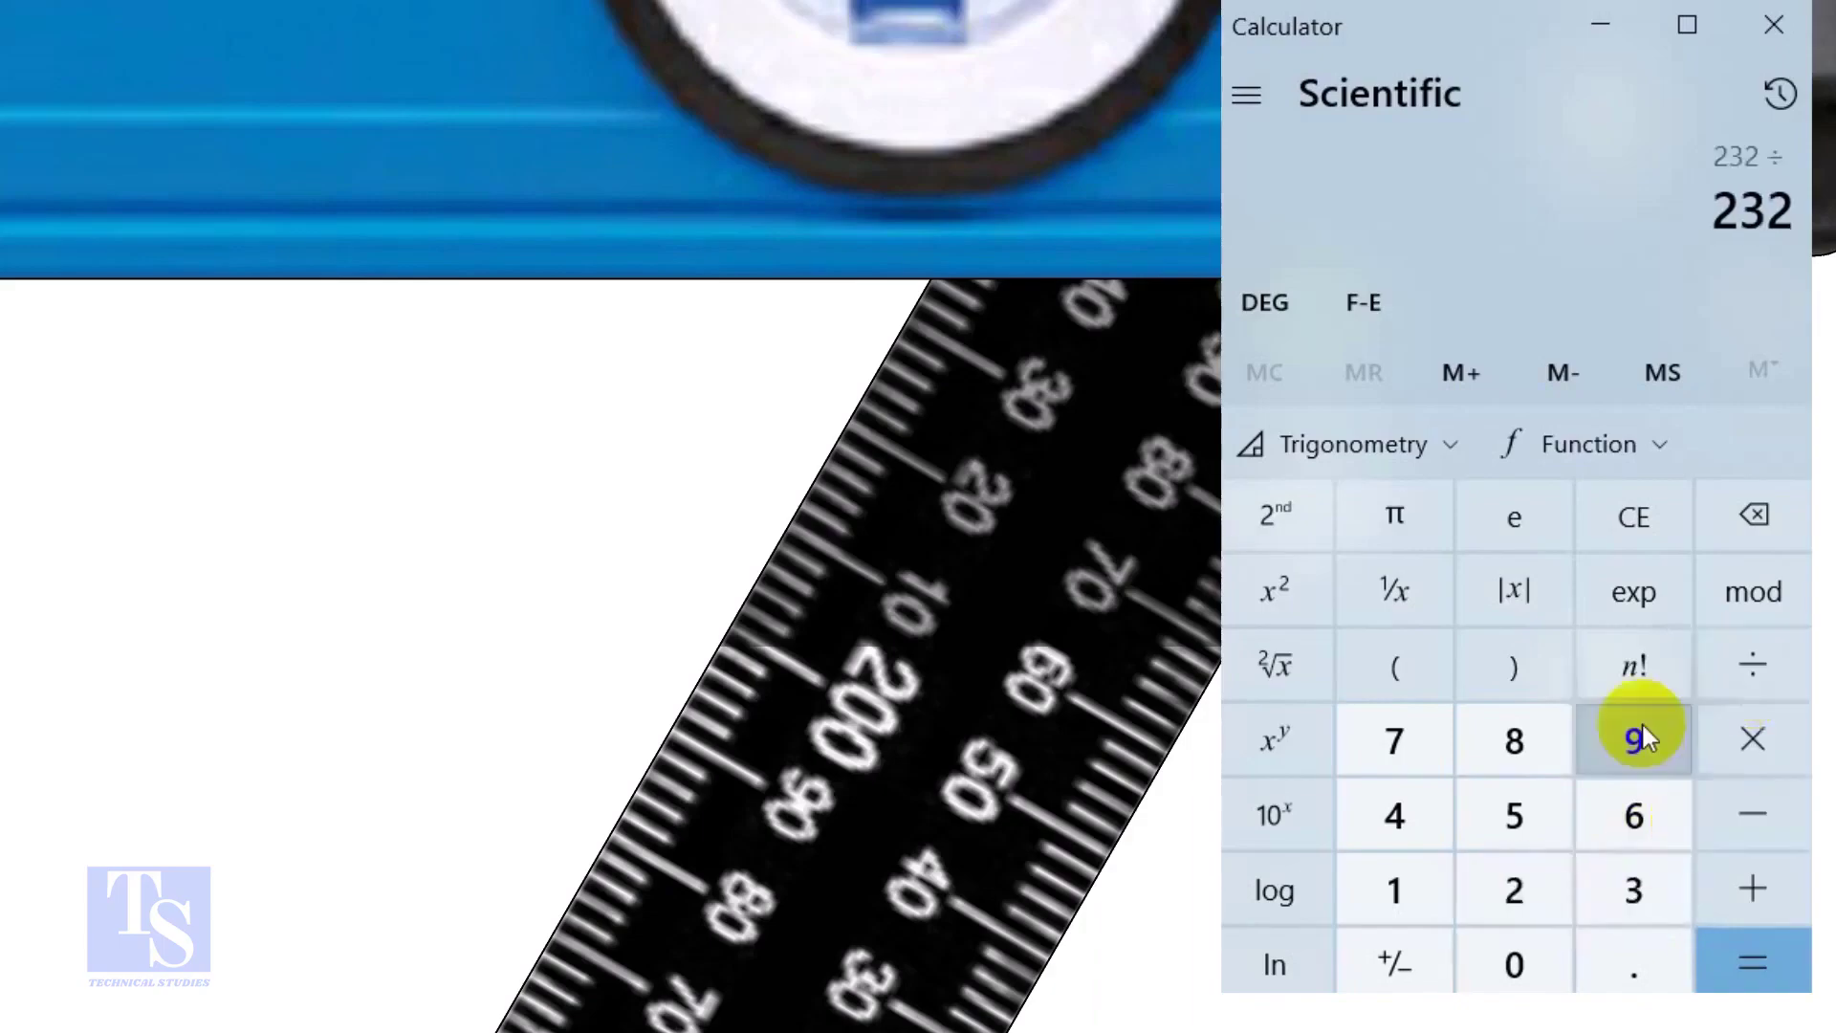
left_click(1515, 964)
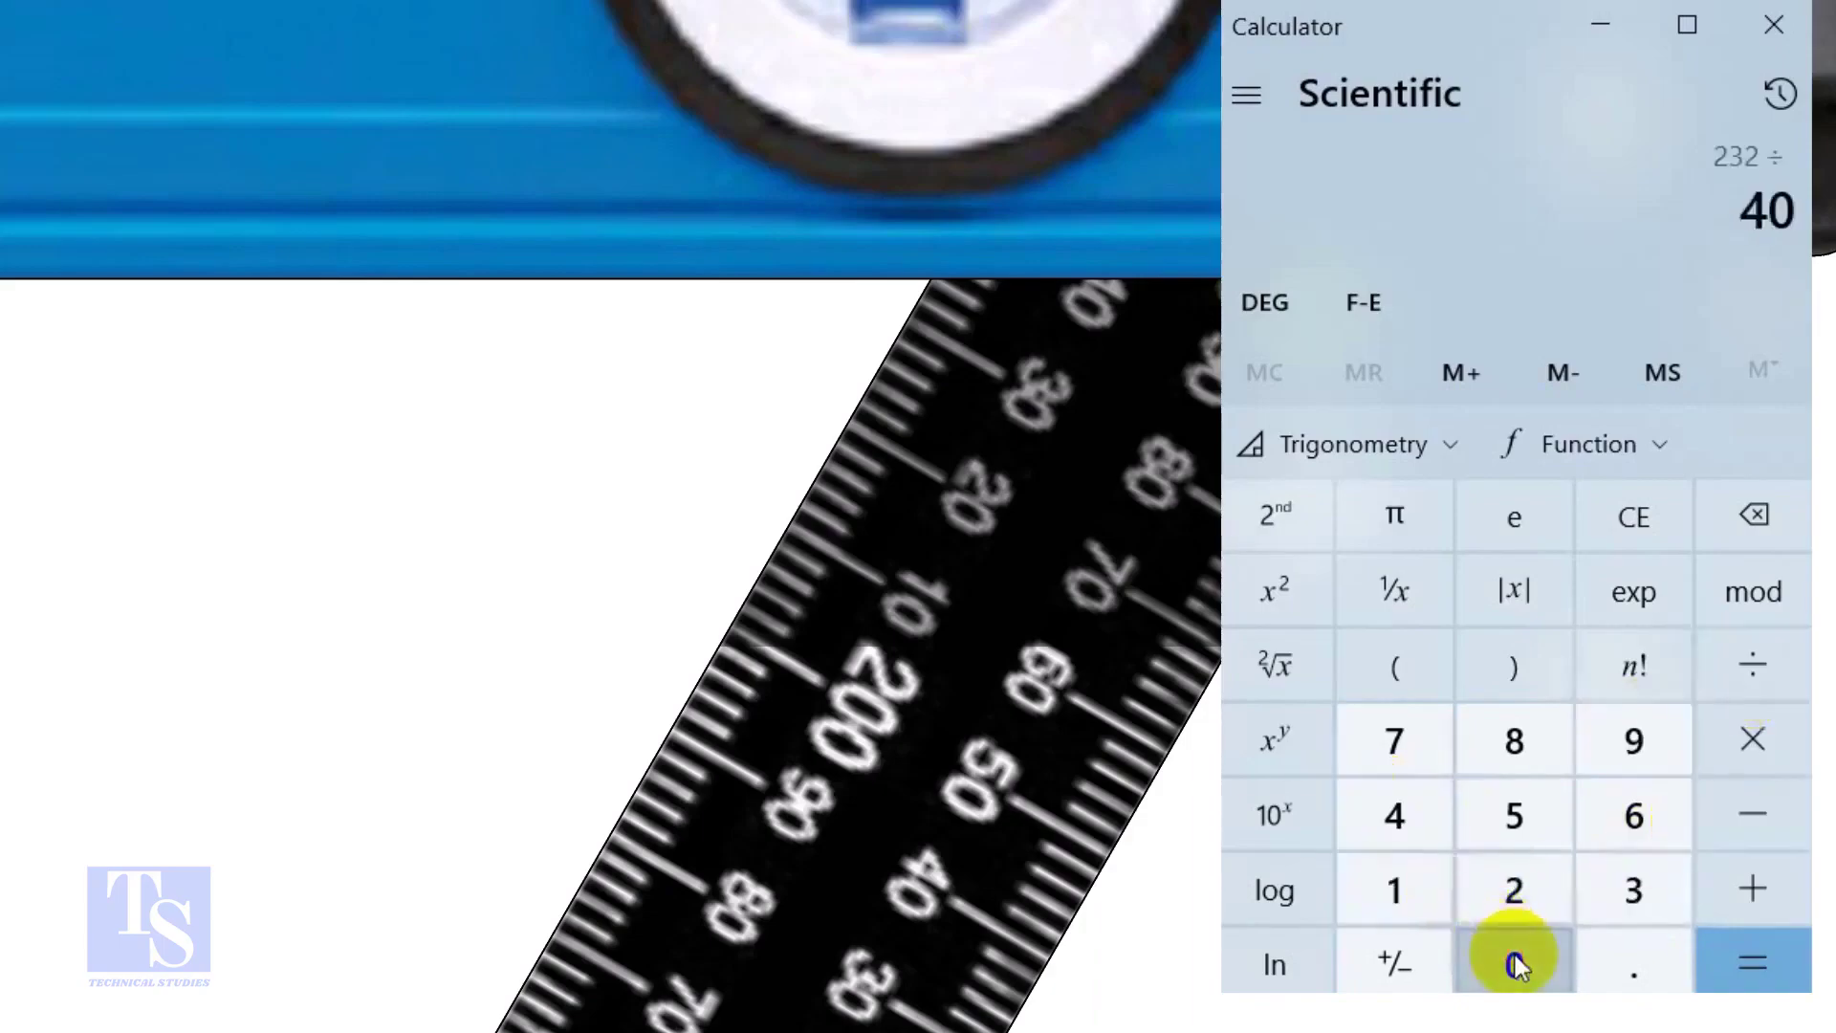
left_click(1752, 962)
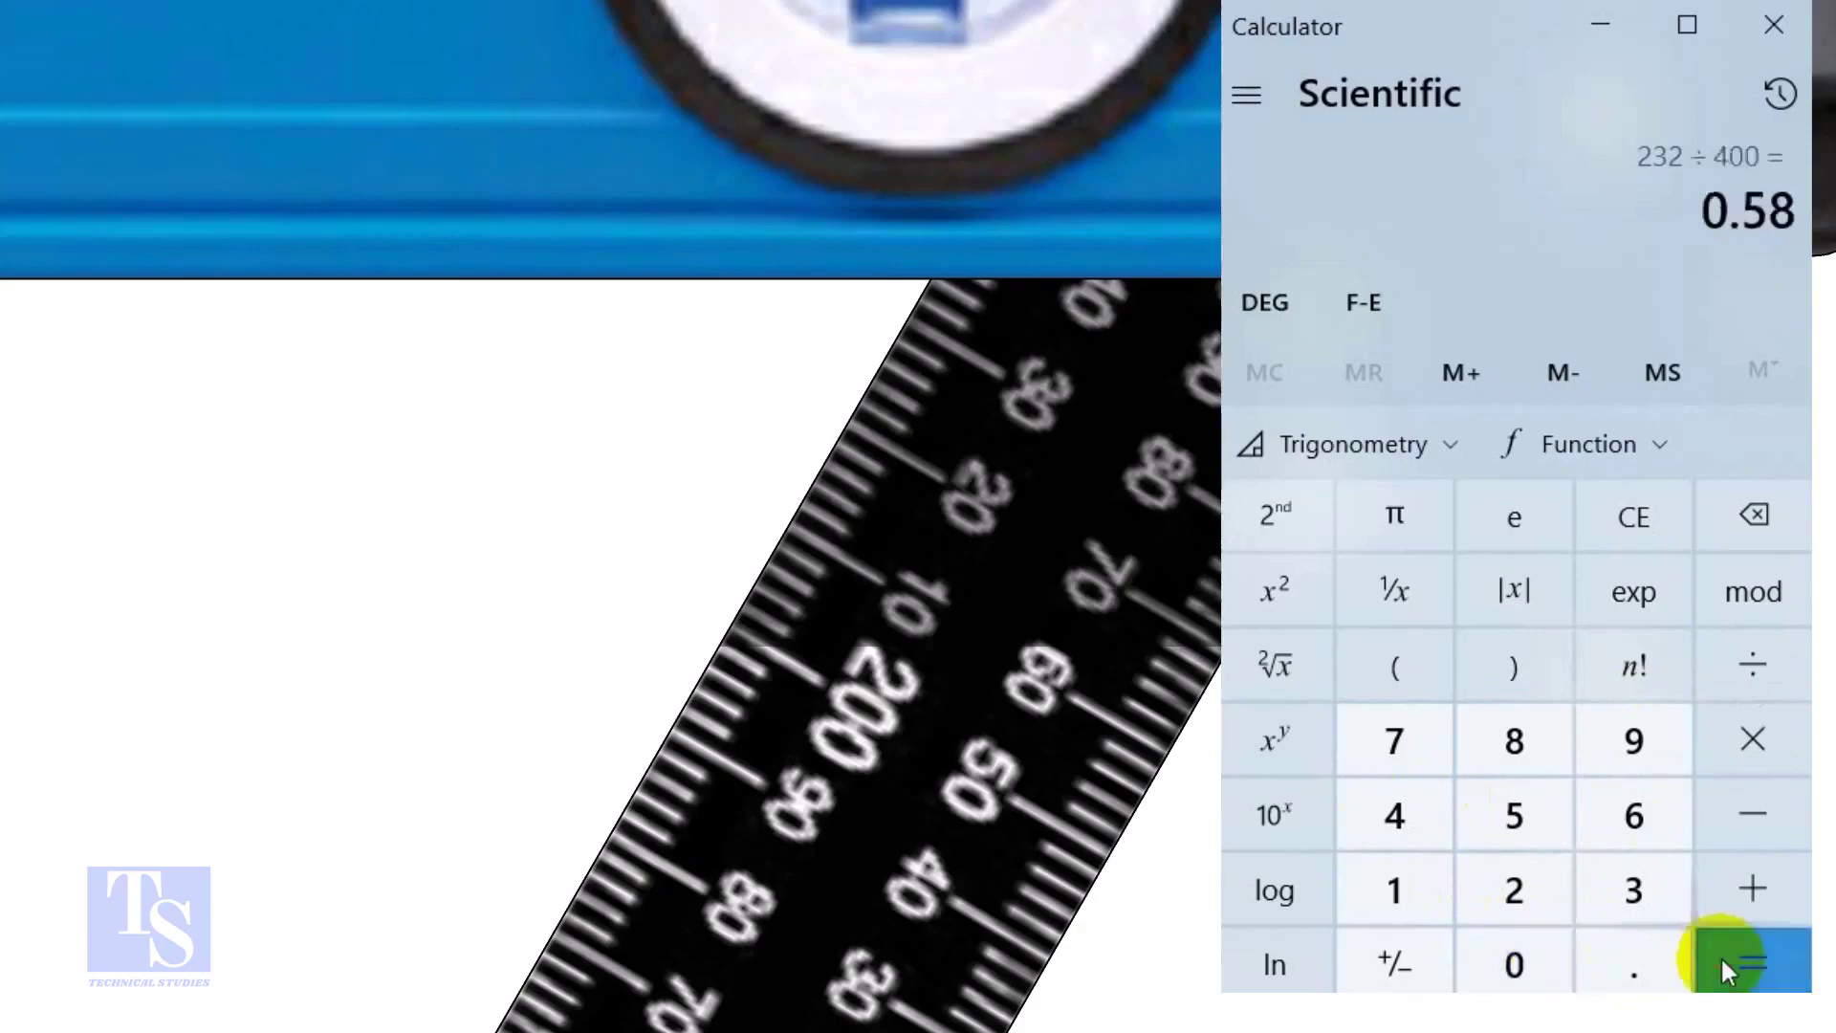
Apply tan⁻¹ to 0.58 via Trigonometry 2nd functions, giving about 30.11°
left_click(1346, 444)
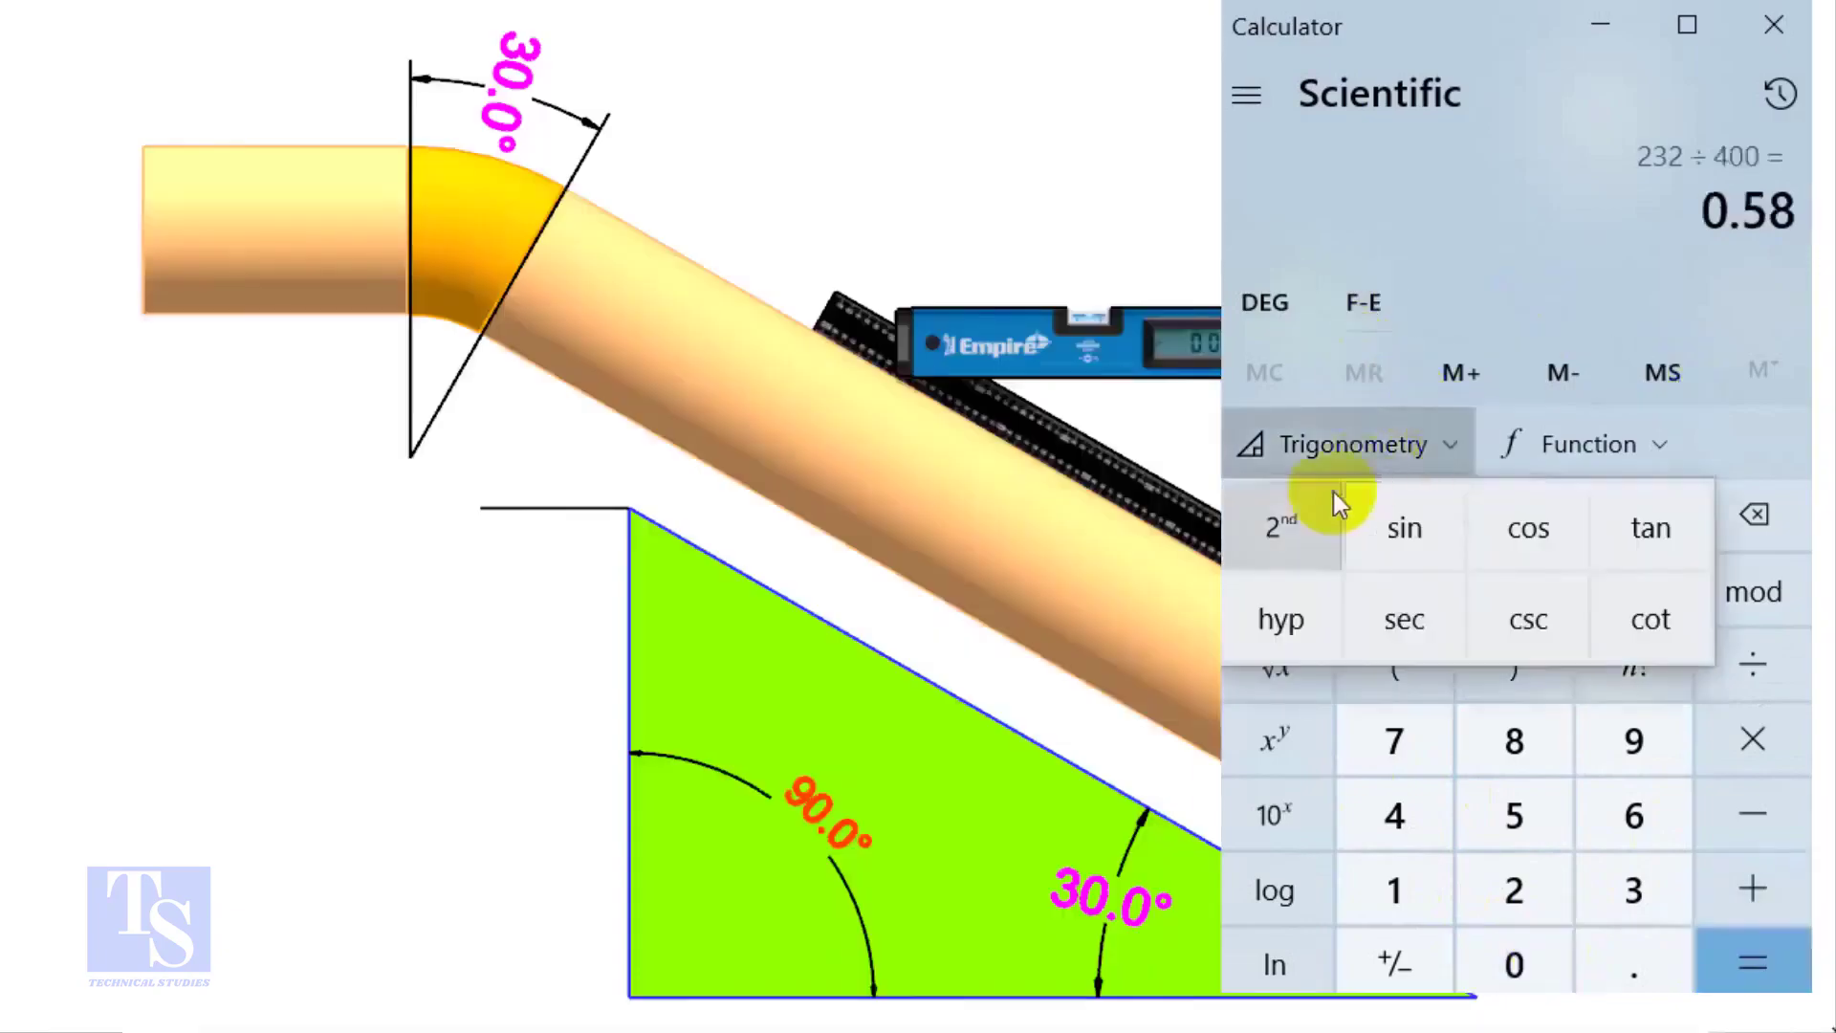
left_click(1281, 528)
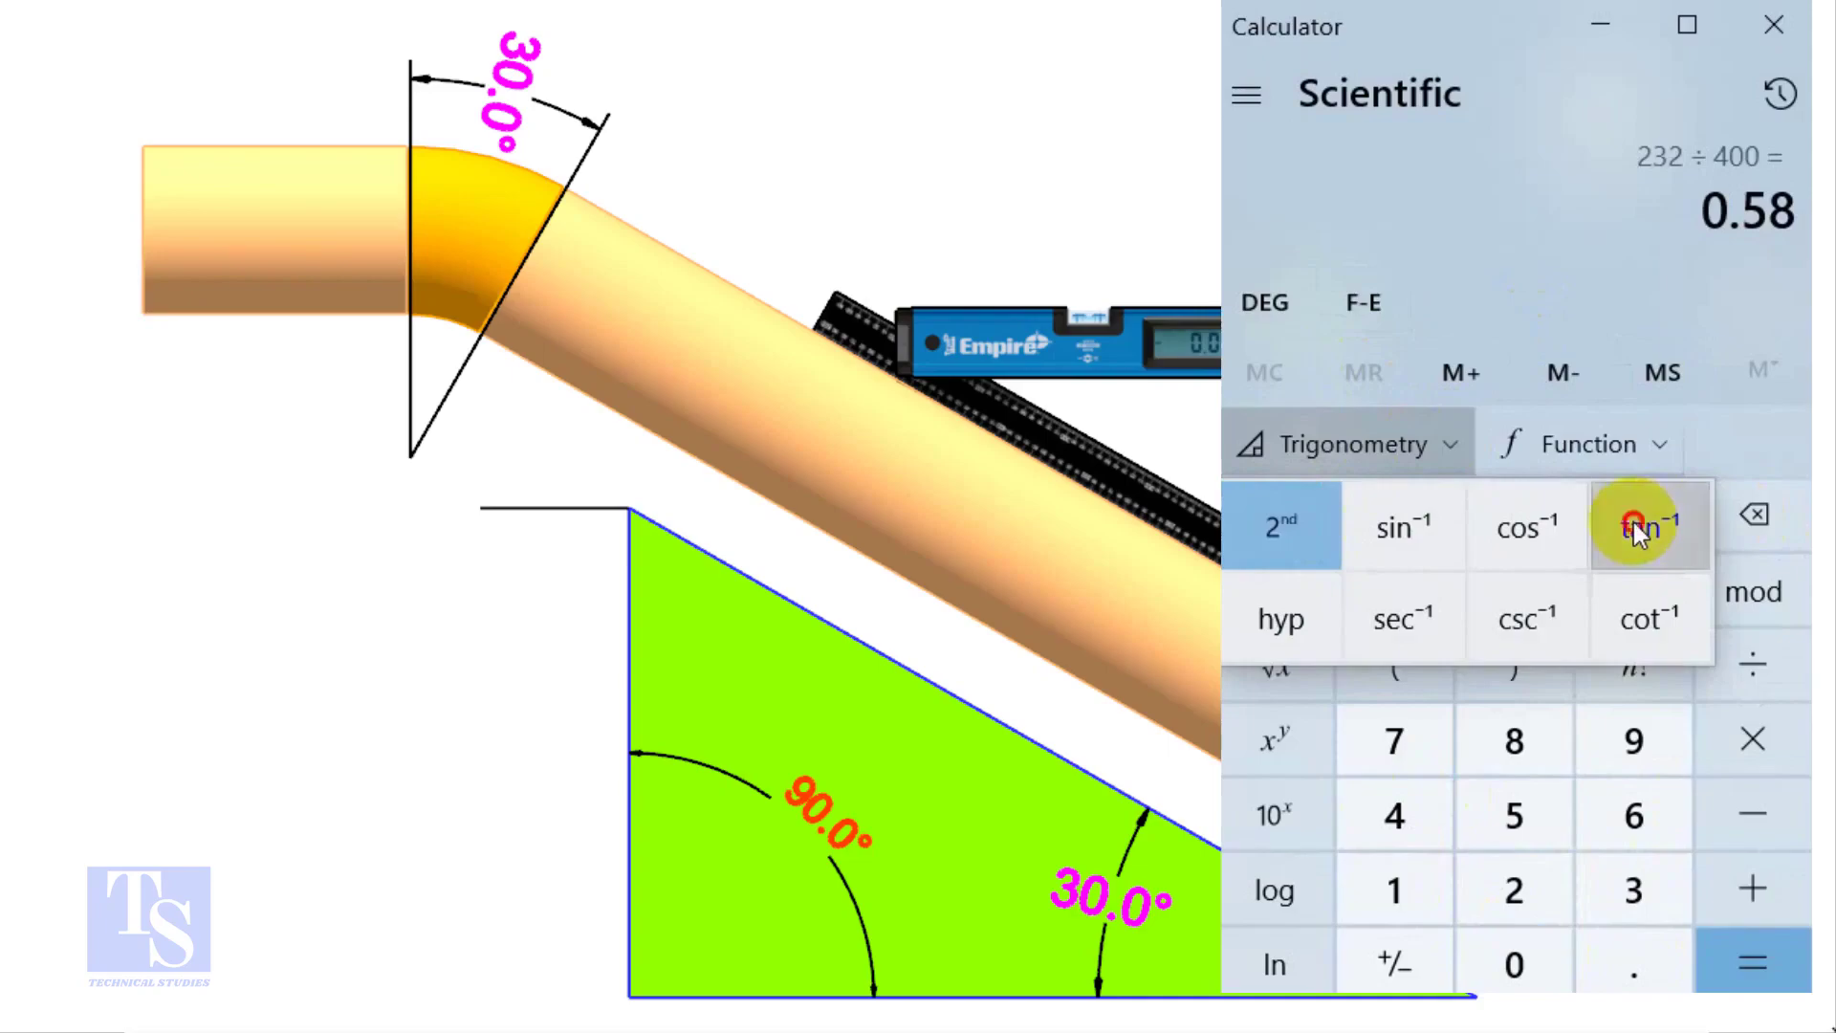
left_click(1650, 524)
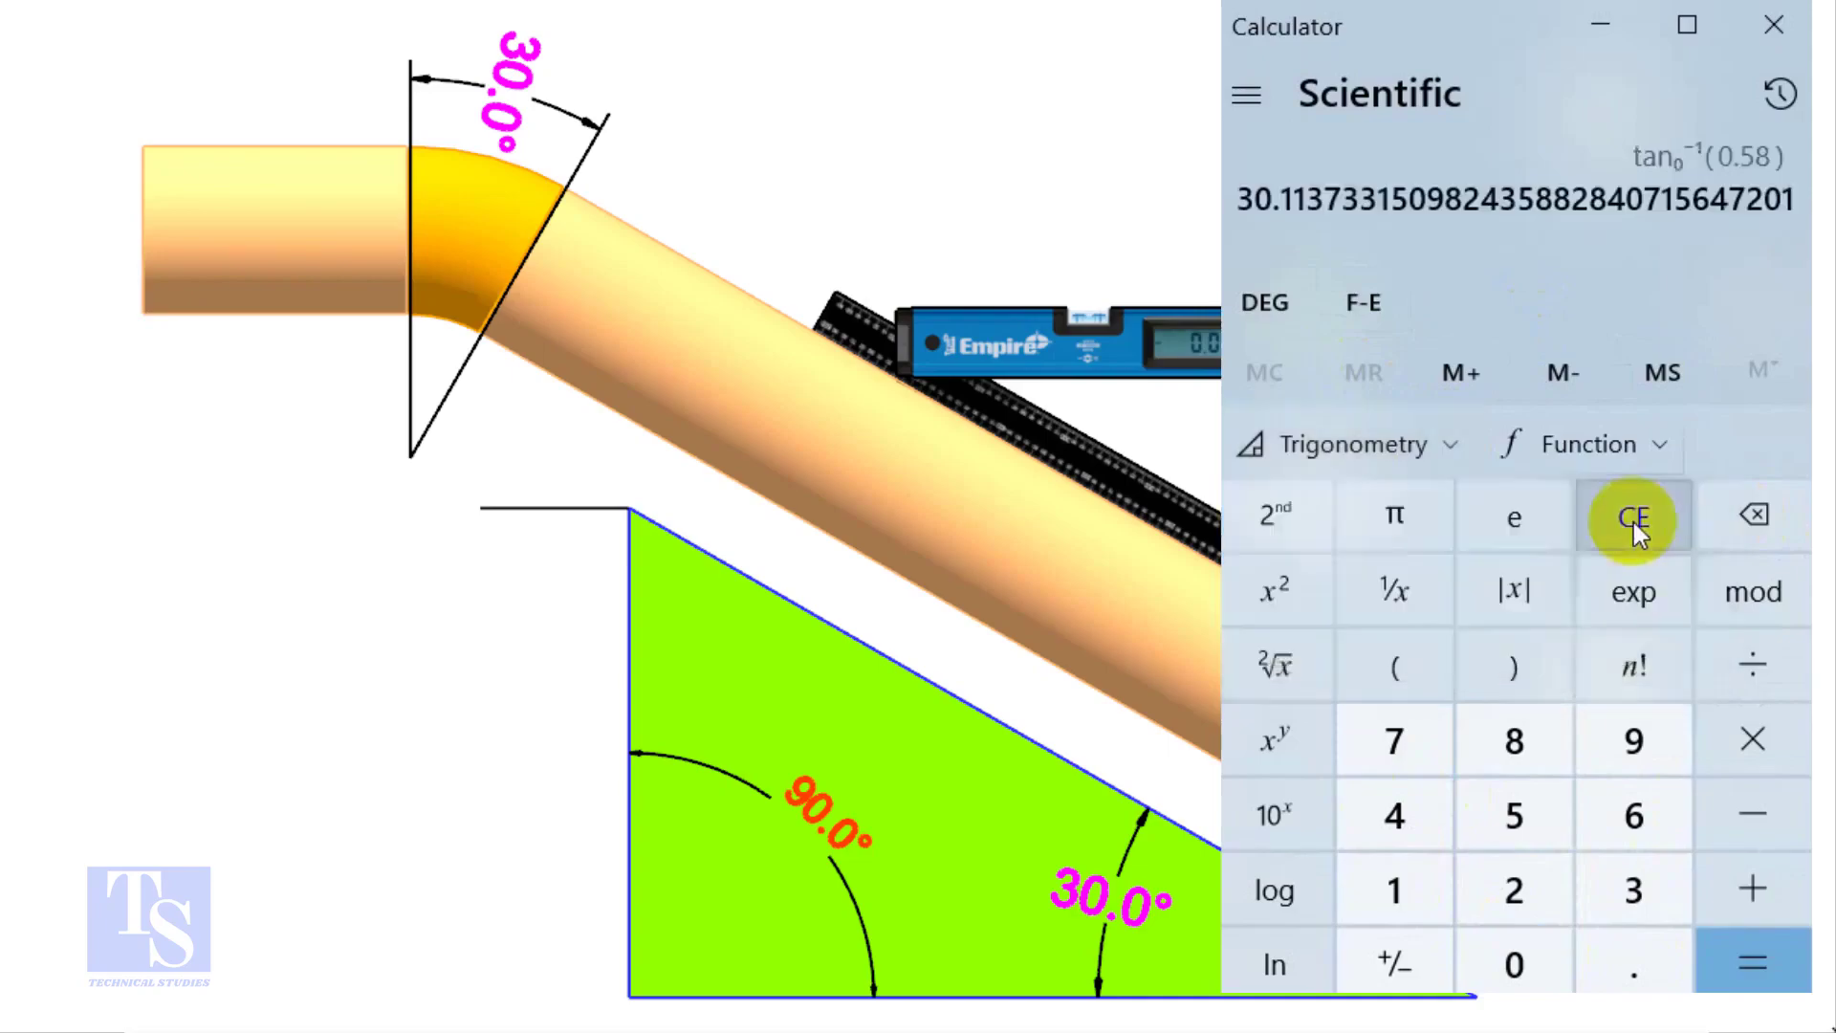